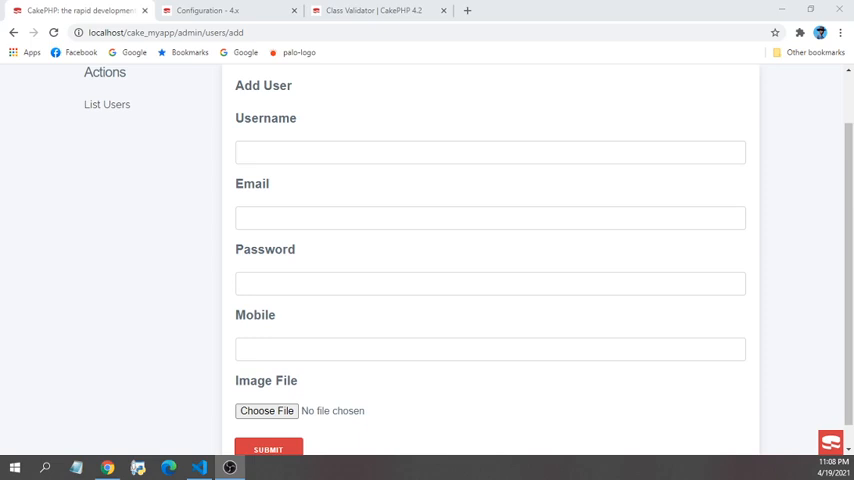
mouse_move(232, 326)
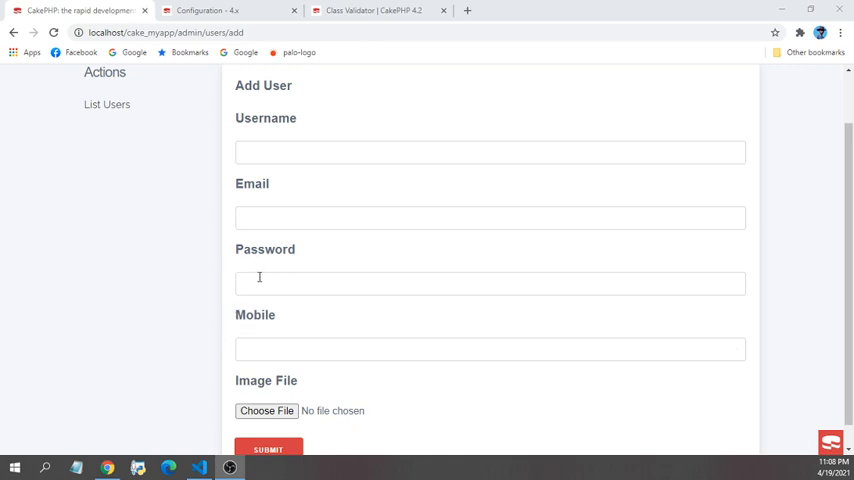
Add echo $this->Form->control('retype_password',['type'=>'password']); below the password control in add.php
click(268, 448)
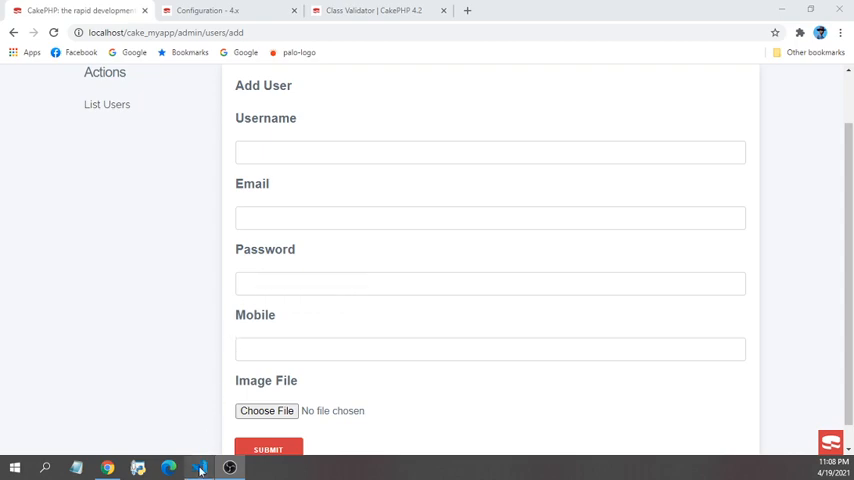
click(200, 468)
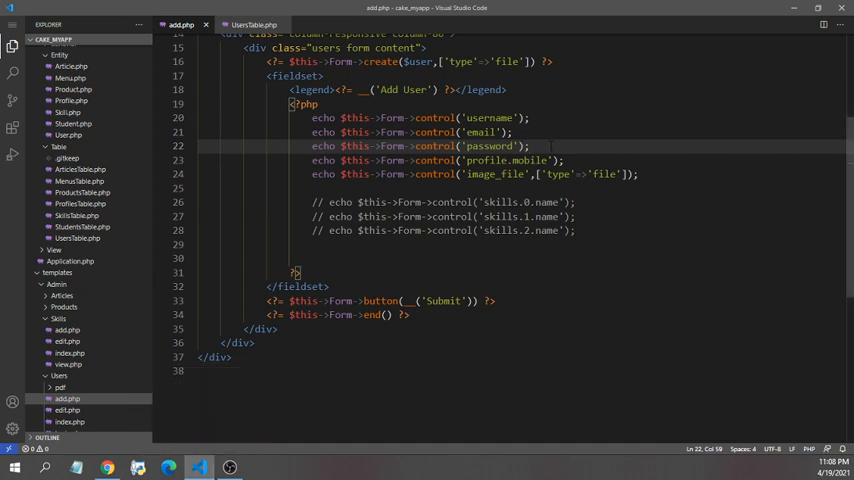
text(echo $this->Form->control('retype_password',['type'=>'password']);)
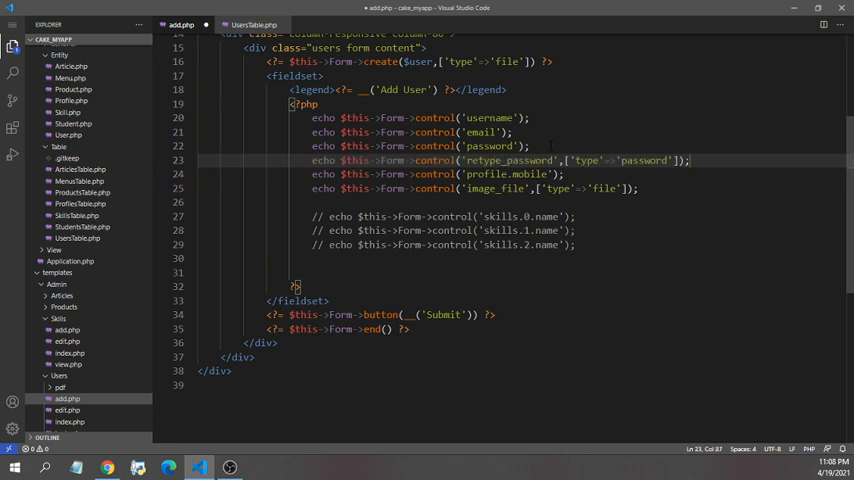
double_click(500, 160)
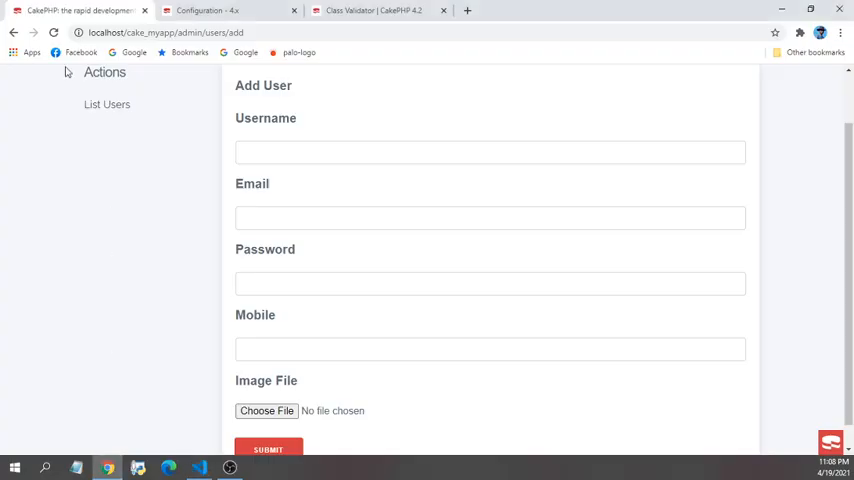
Reload the Add User page so the Retype Password field appears below Password
click(54, 32)
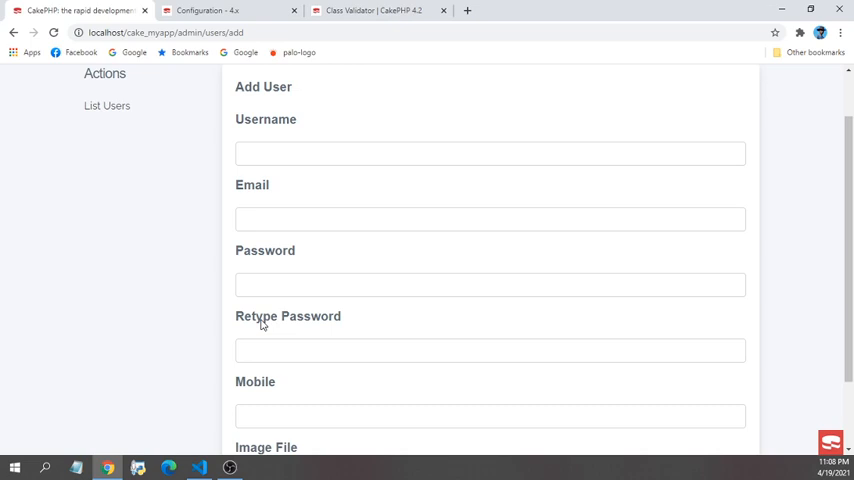
mouse_move(234, 204)
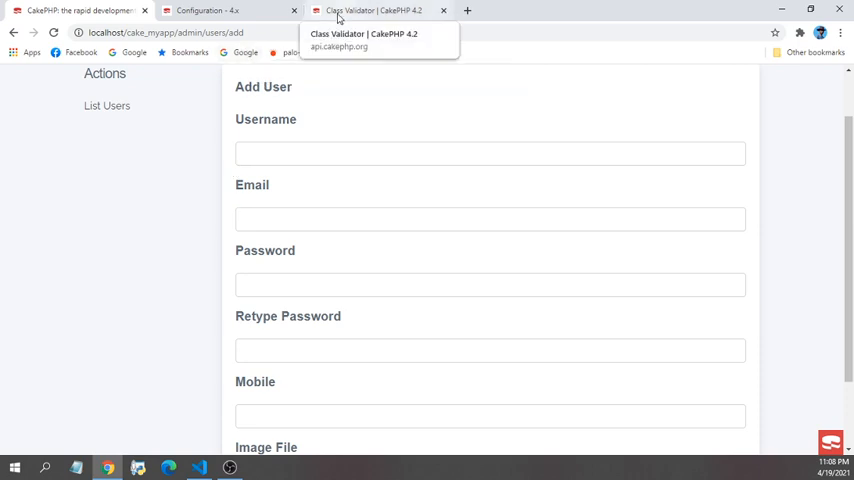
View the Class Validator sameAs() method reference in the CakePHP API docs
click(376, 10)
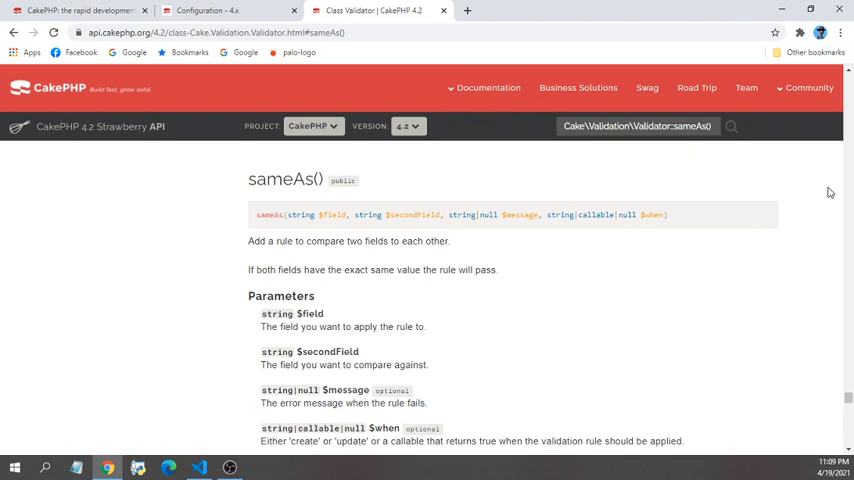
mouse_move(336, 180)
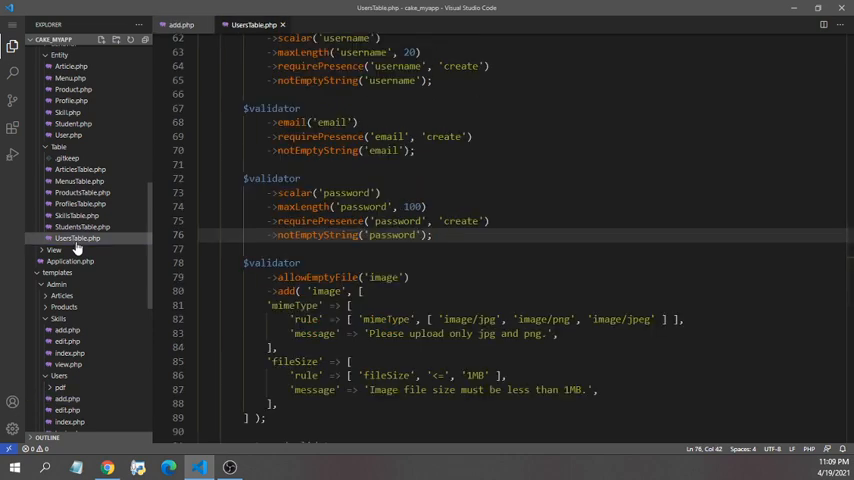
mouse_move(120, 244)
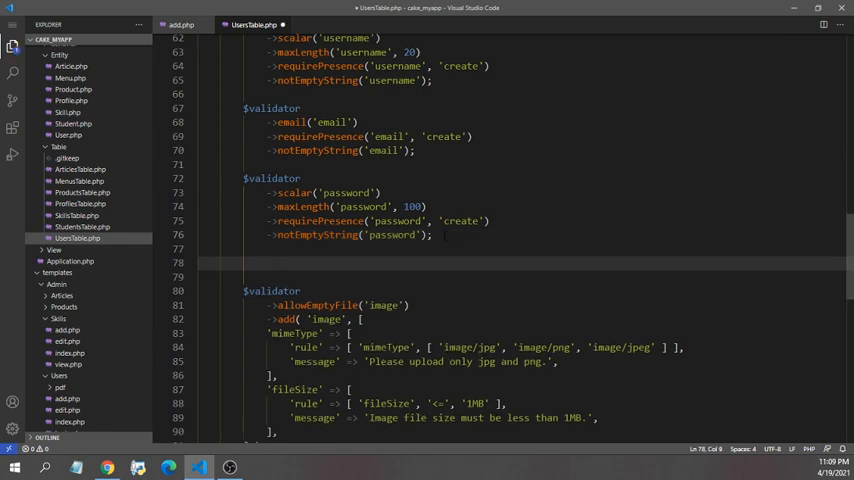
Start a new $validator->sameAs( rule after the password rules in UsersTable.php
text($)
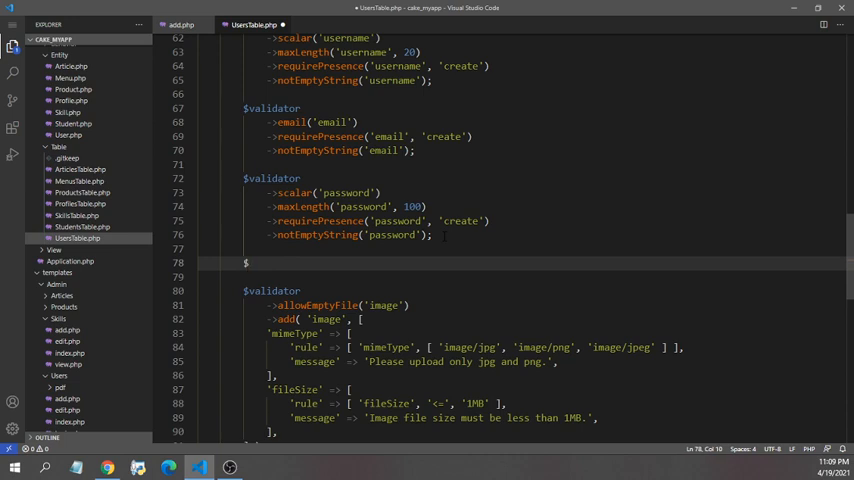
text(validator)
text(->same)
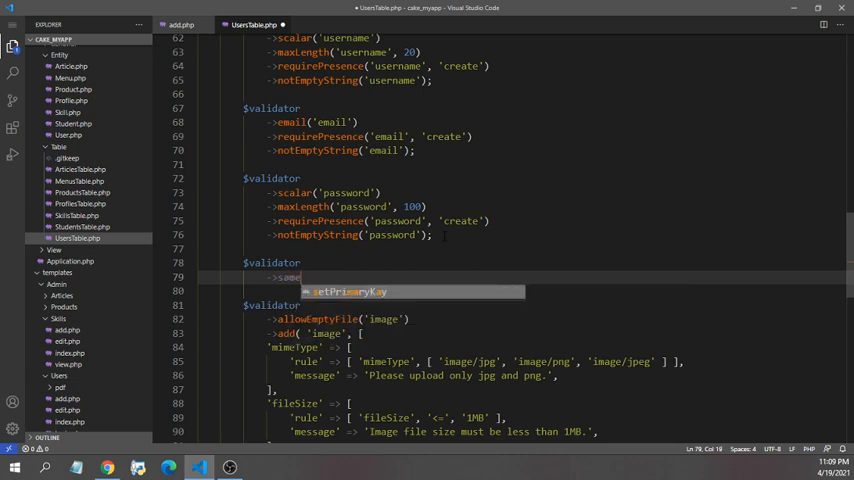
text(As(')
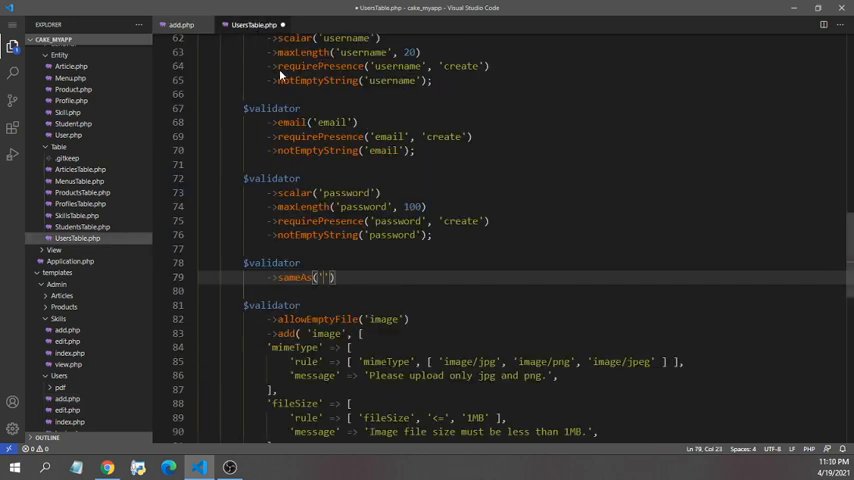
Complete sameAs('retype_password','password','Password match failed!'); in the validation chain
text(retype_password)
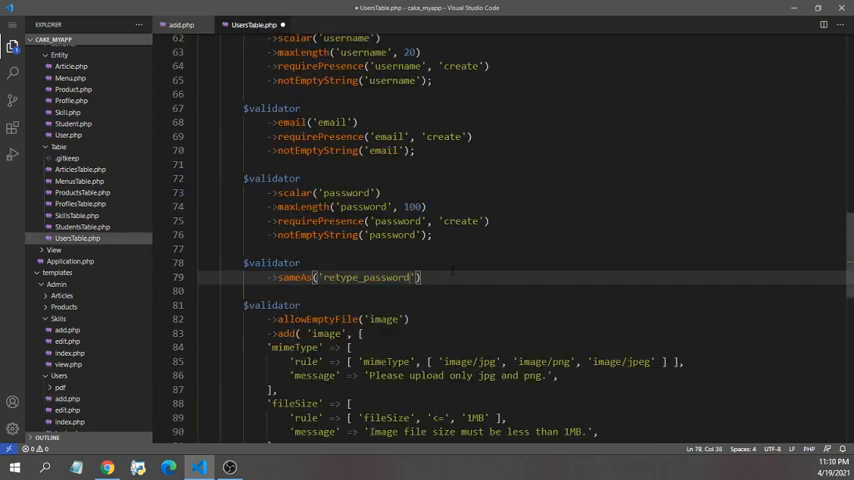
text(,'')
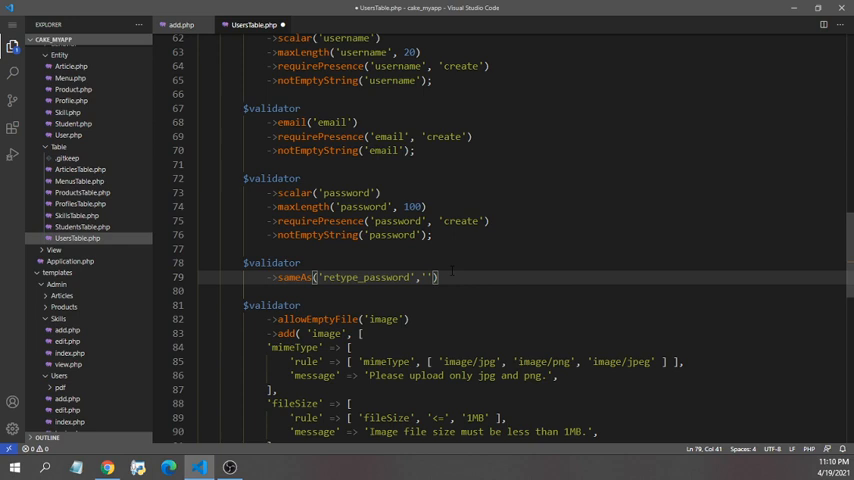
text(passw)
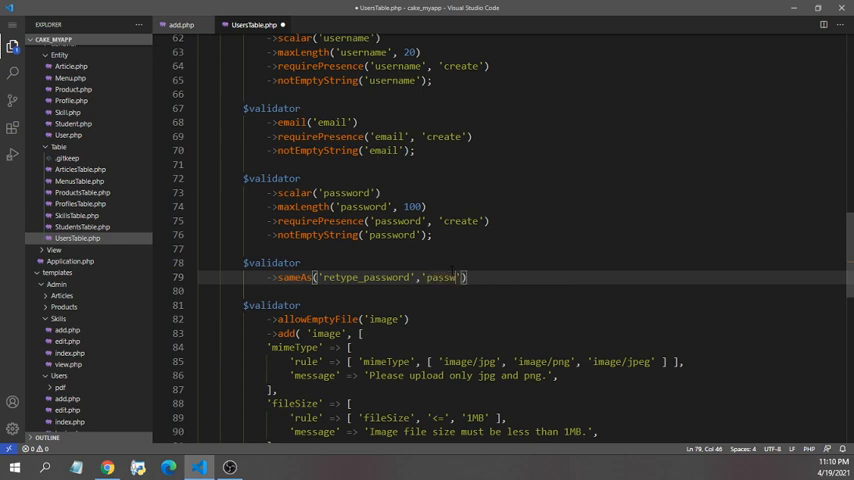
text(word)
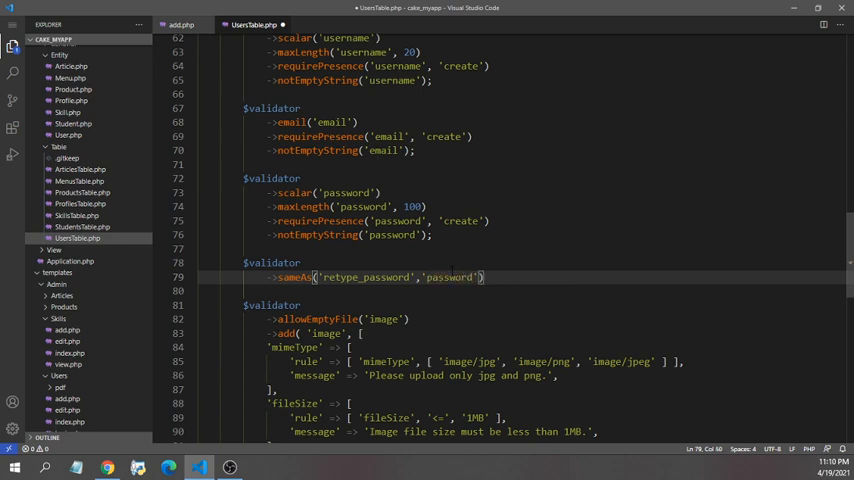
text(,'')
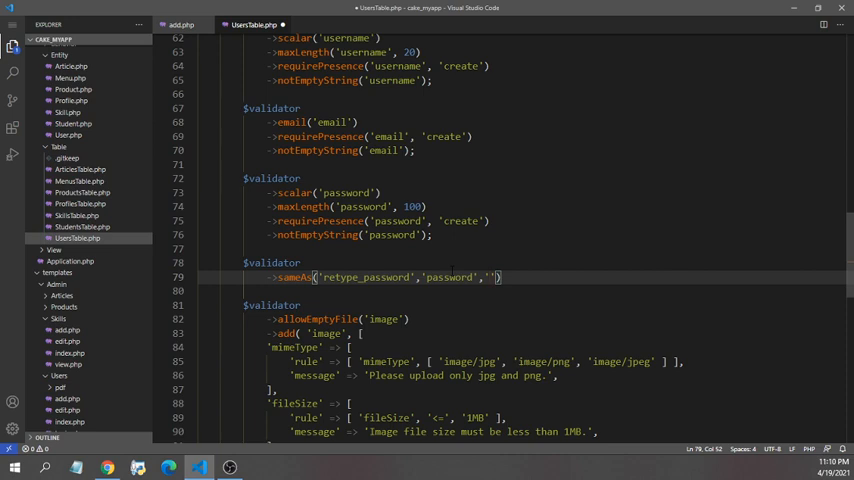
text(P)
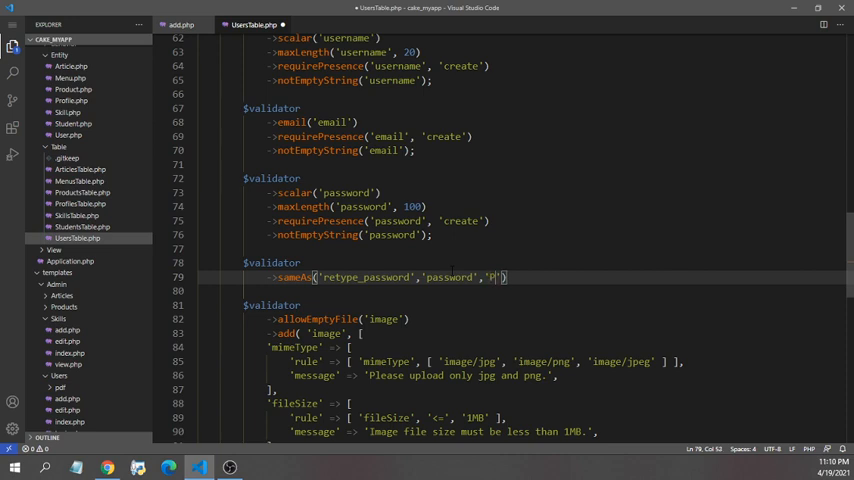
text(assword match fail)
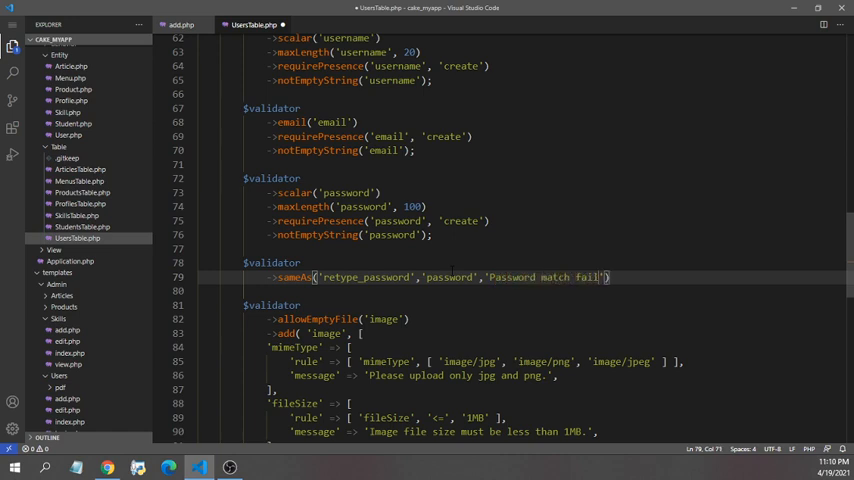
text(ed)
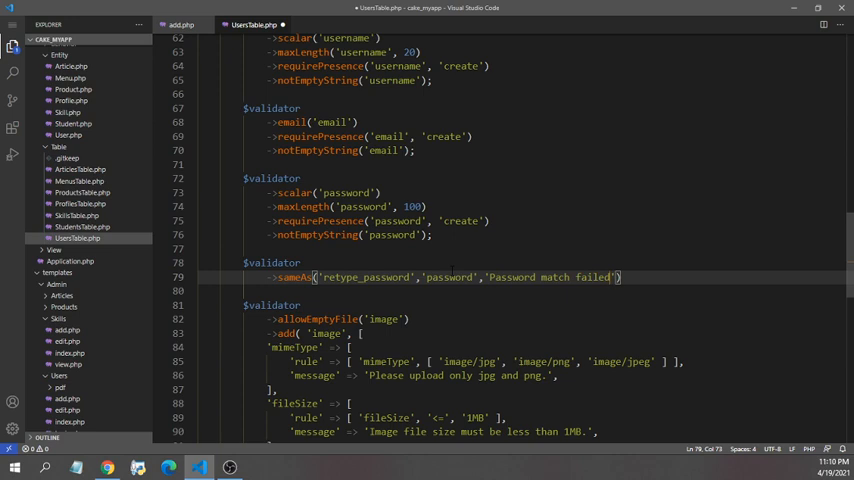
text(!)
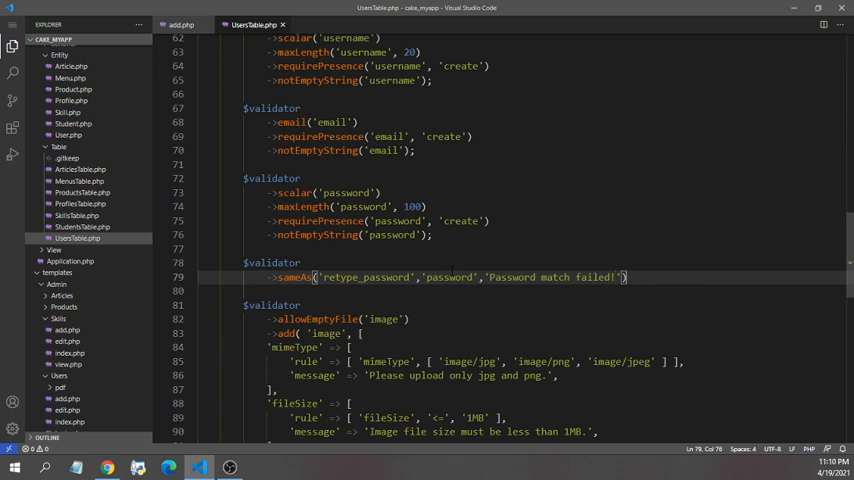
text(;)
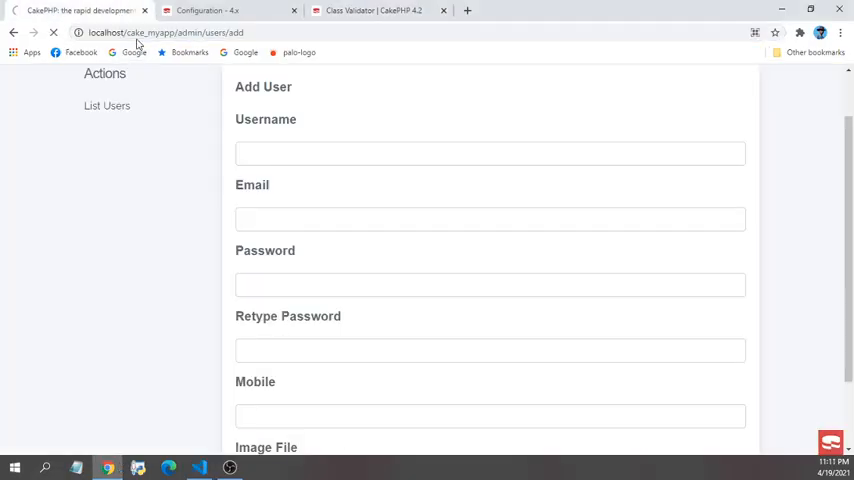
Enter username jone and accept the suggested email address on the Add User form
click(490, 152)
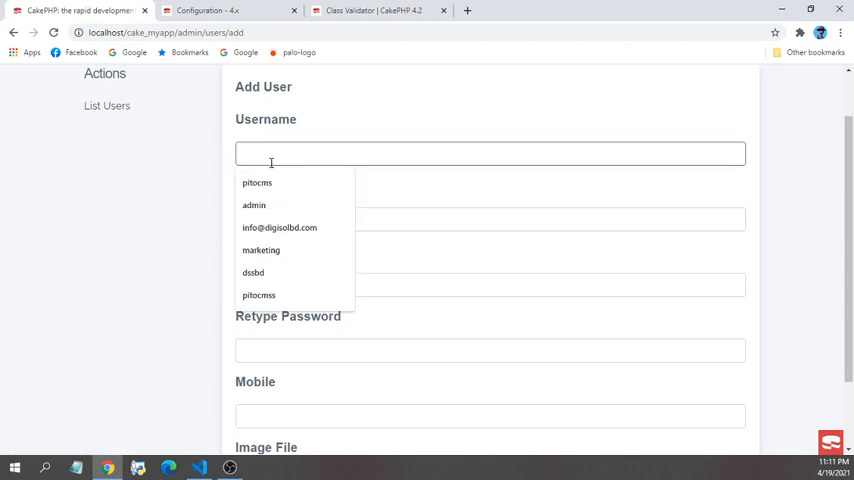
text(jone)
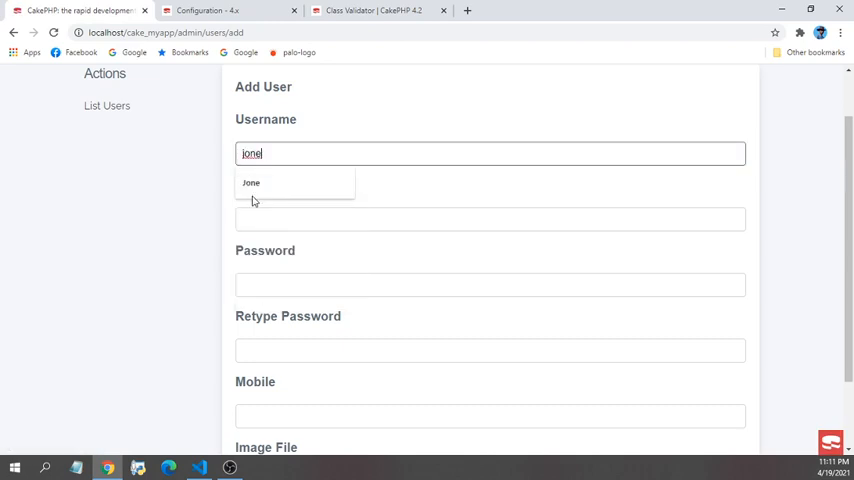
text(jo)
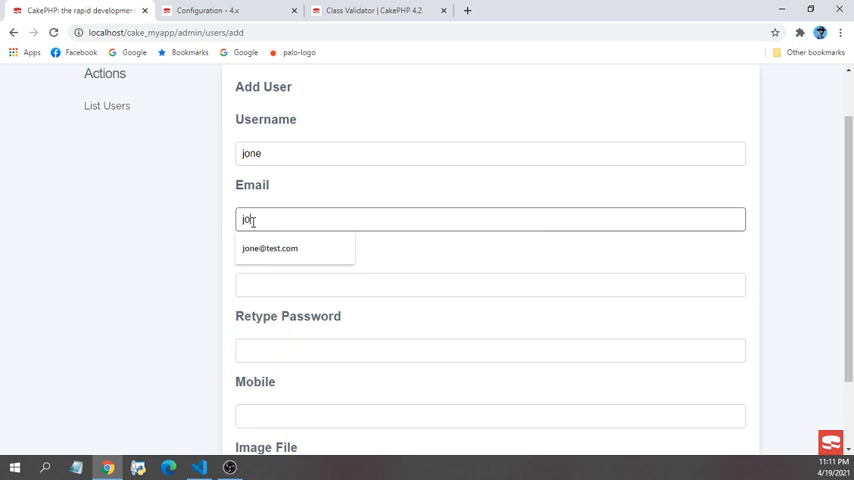
click(268, 248)
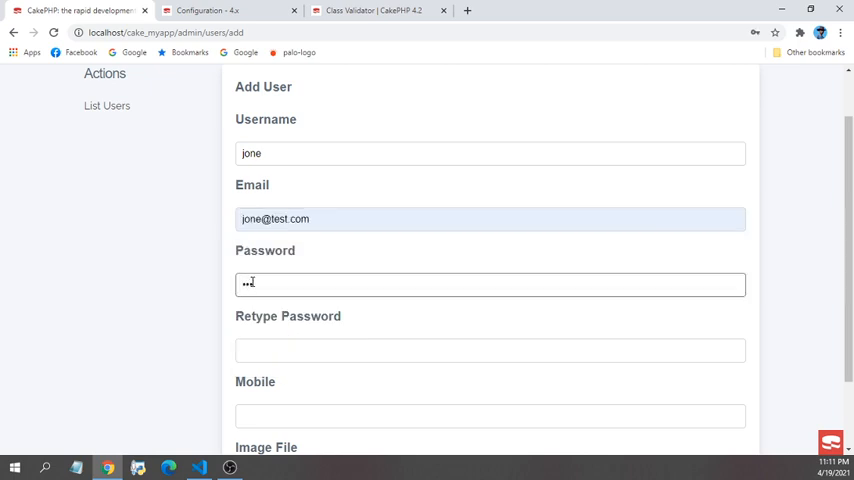
Enter differing passwords and submit to get the 'Password match failed!' error
click(490, 350)
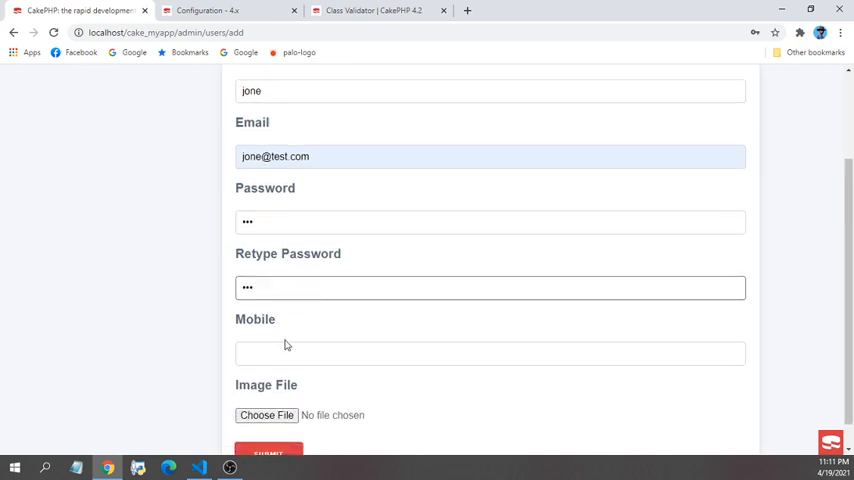
text(3434)
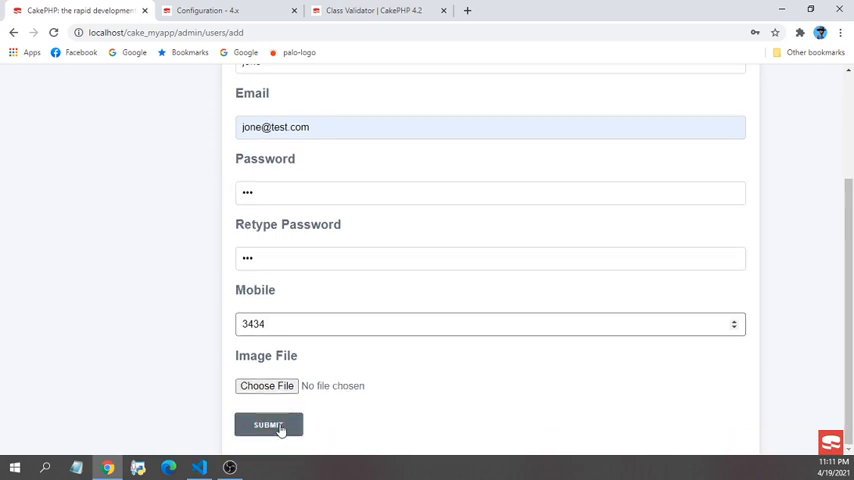
click(268, 424)
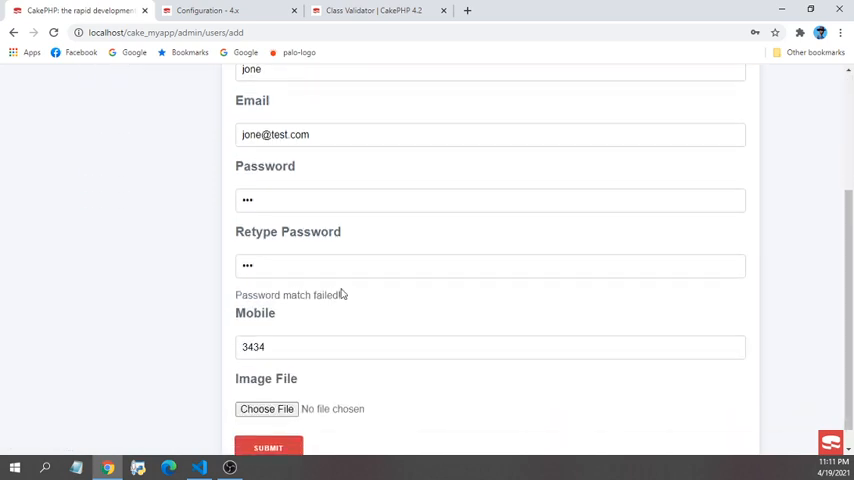
Correct the password to match the retyped one and resubmit, saving the user
double_click(290, 296)
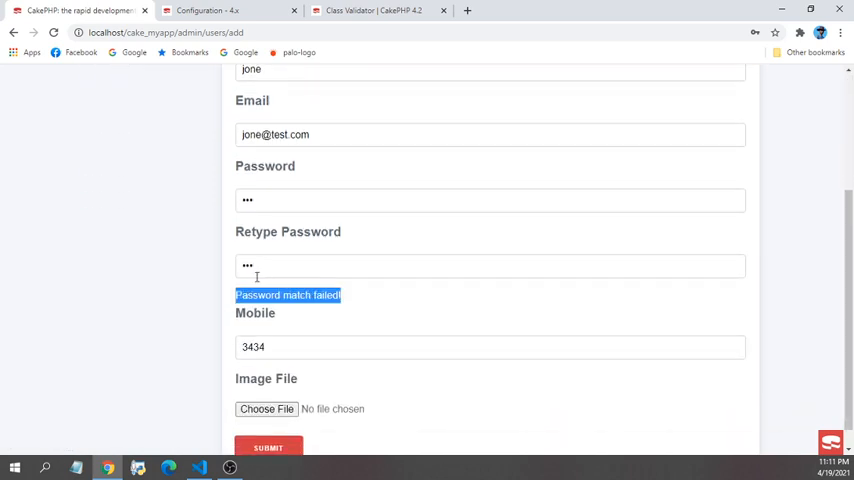
mouse_move(272, 264)
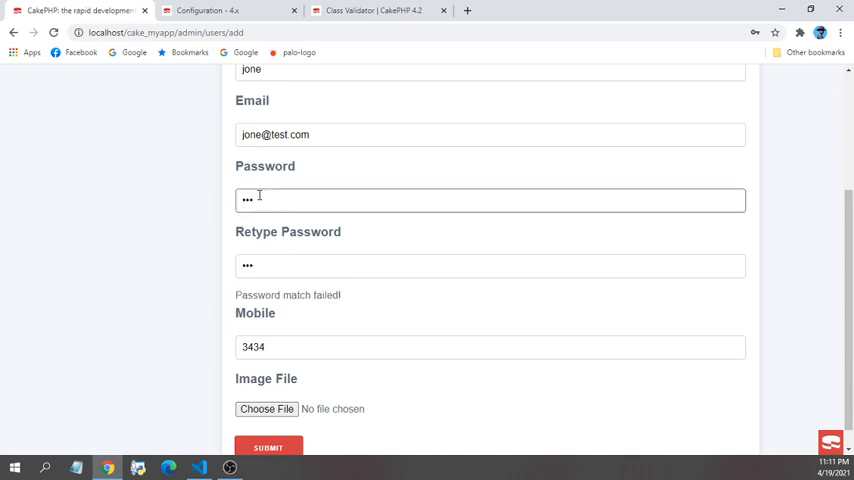
text(x)
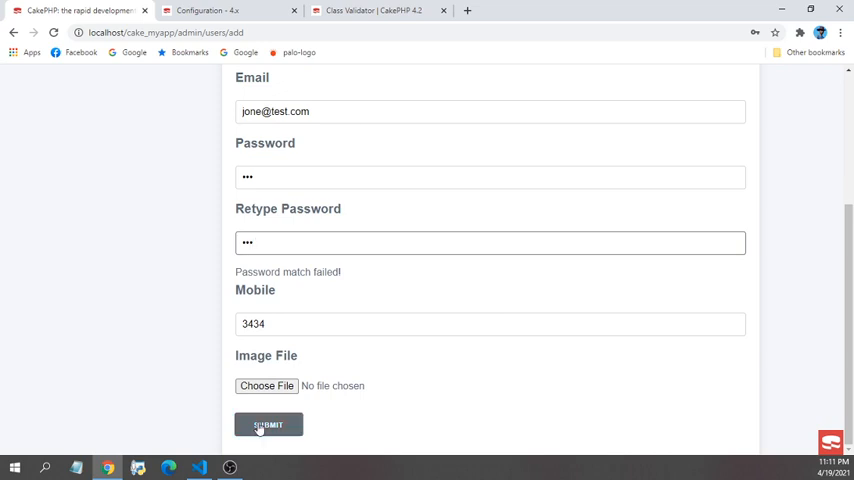
click(268, 424)
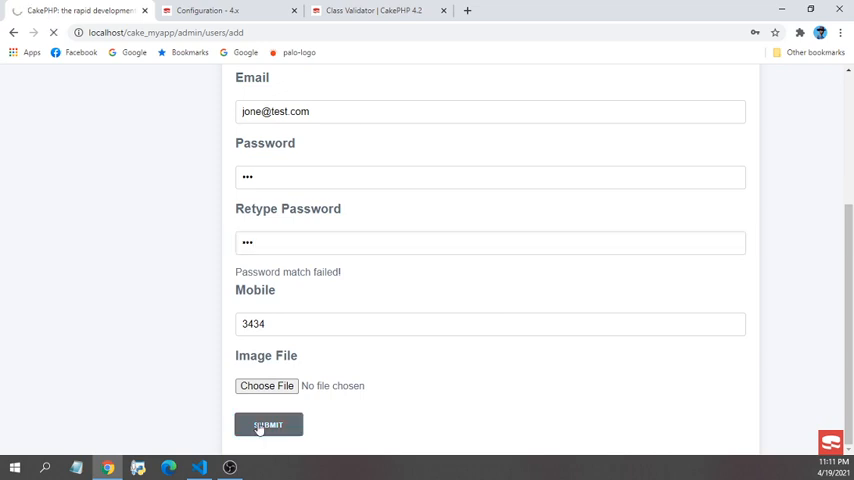
click(268, 424)
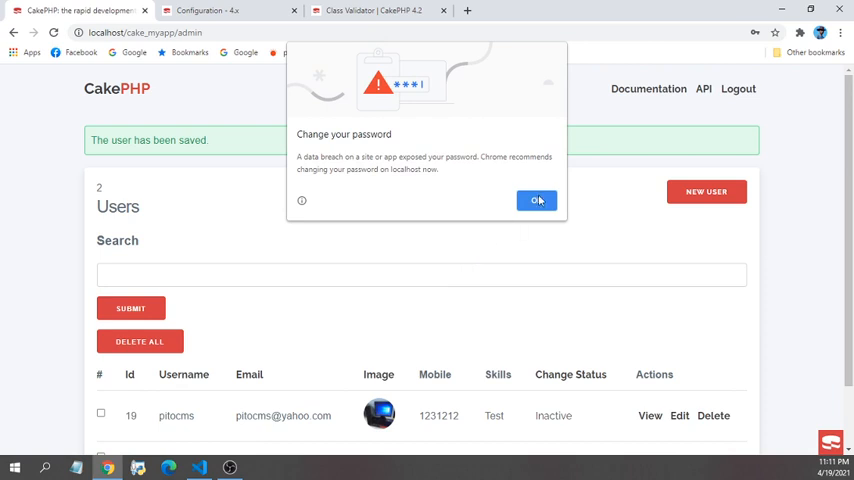
Dismiss Chrome's 'Change your password' warning on the Users list page
click(536, 200)
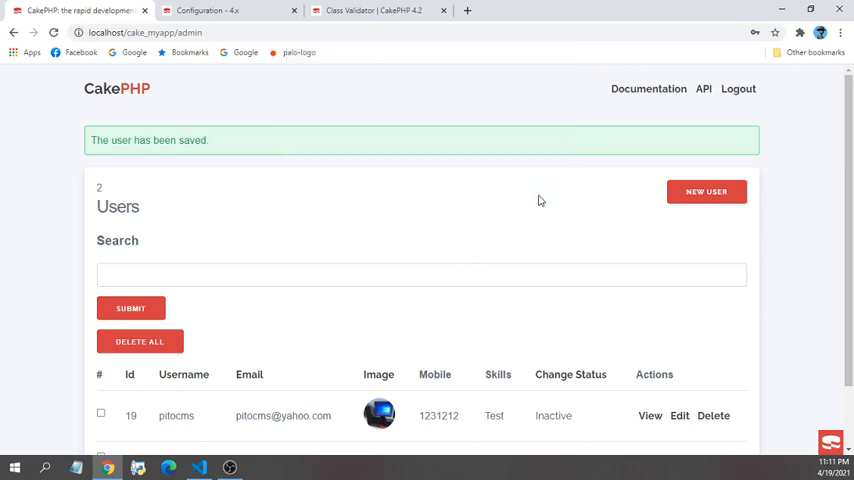
mouse_move(418, 176)
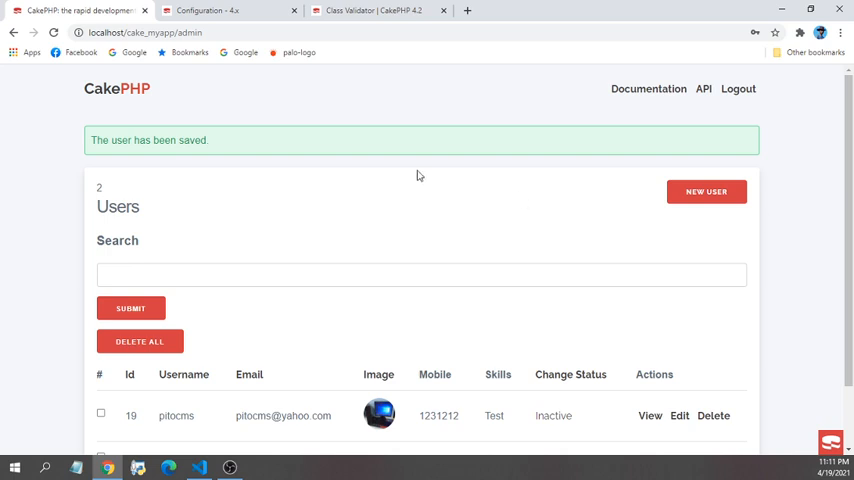